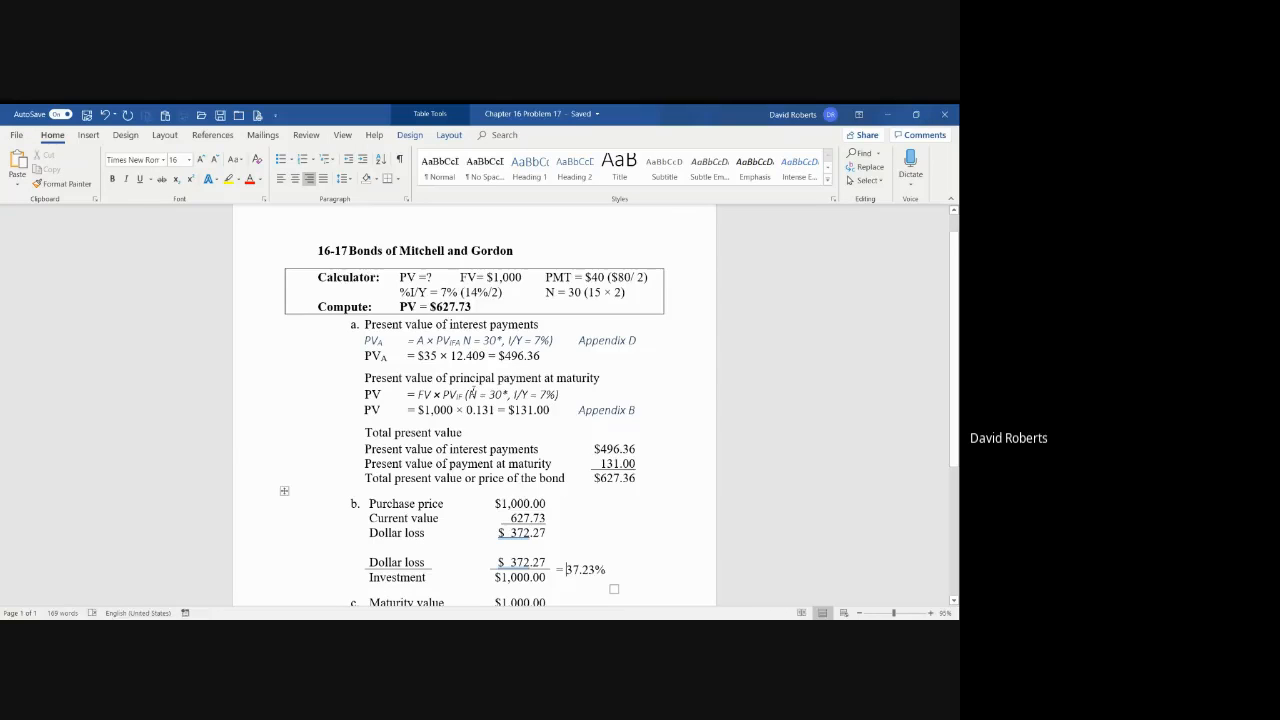
scroll(down, 3)
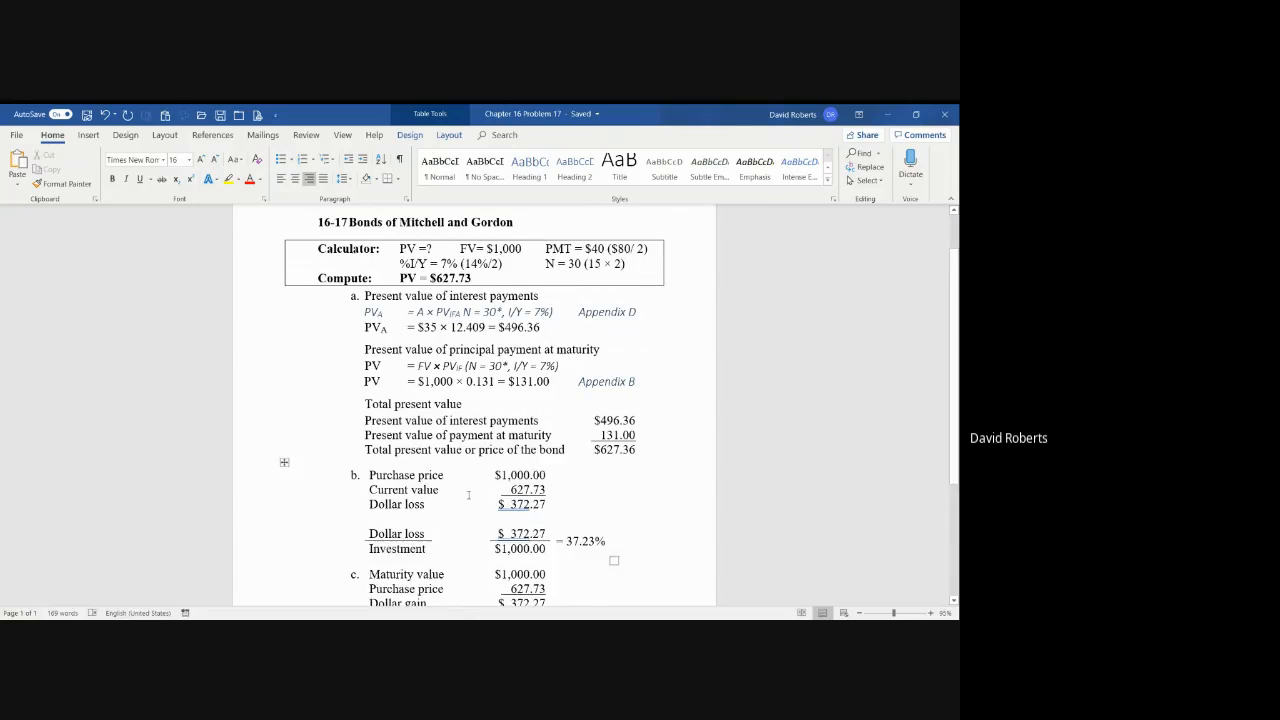
scroll(down, 3)
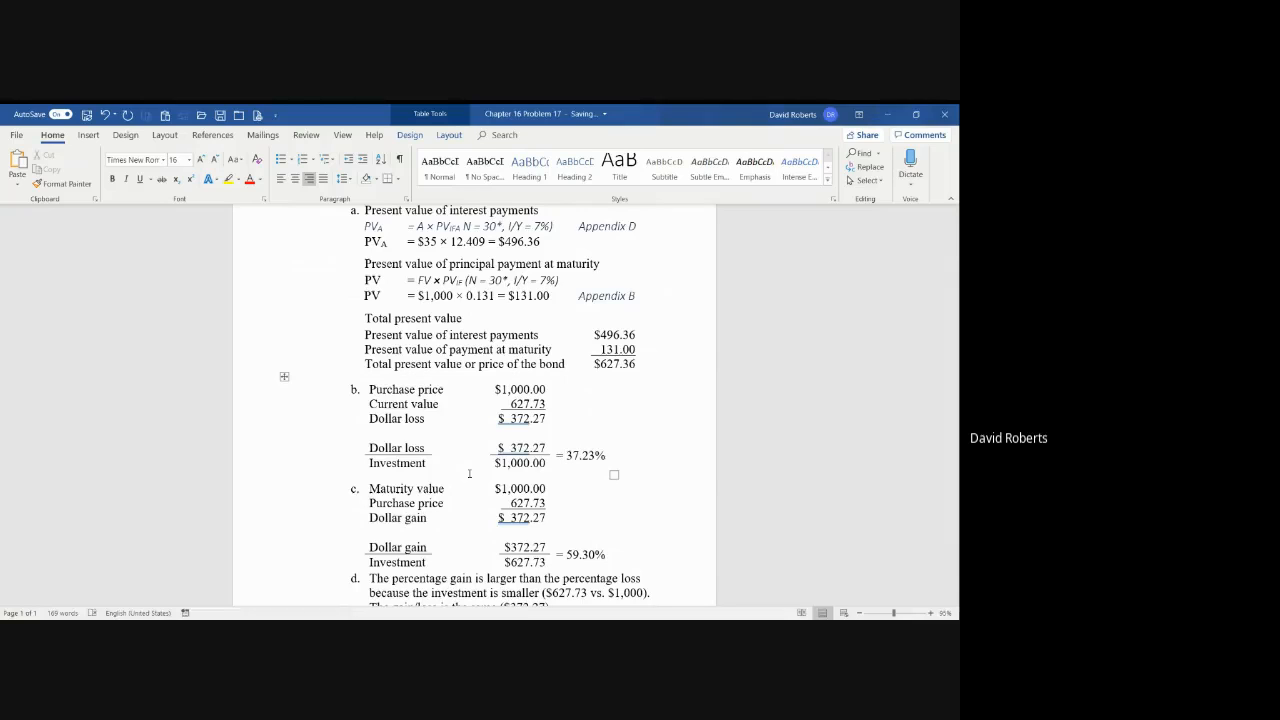
scroll(down, 3)
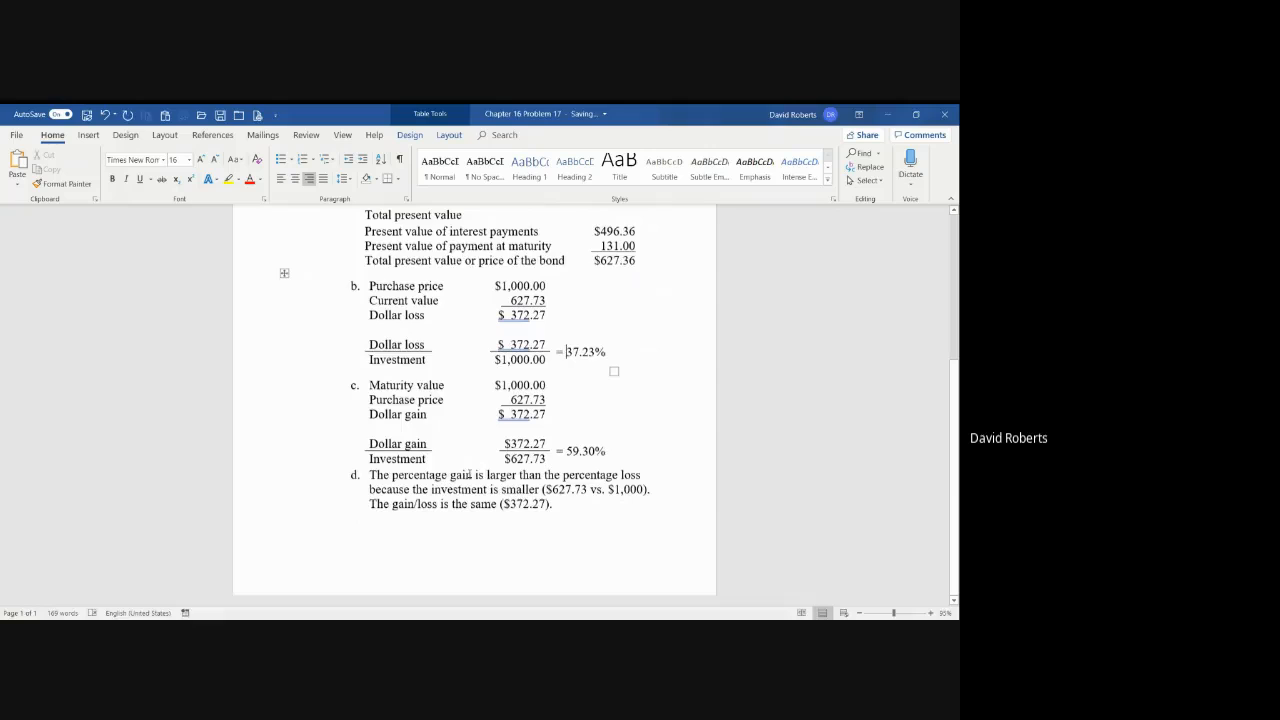